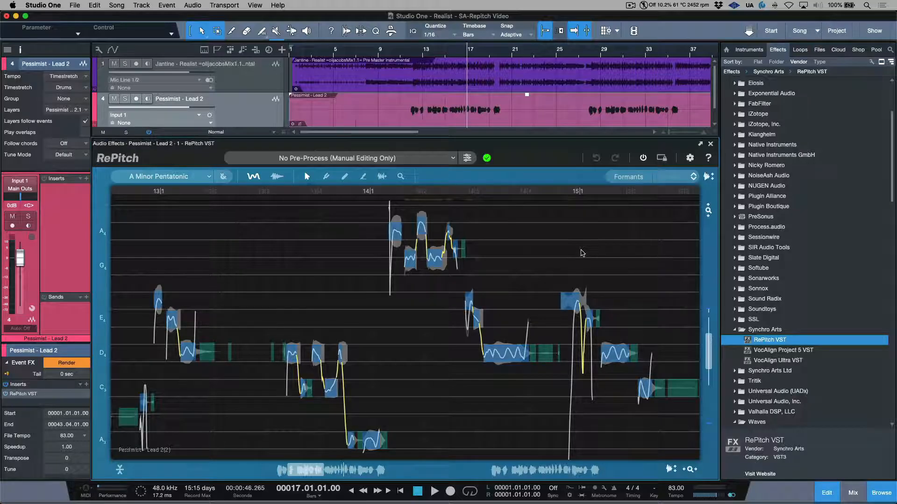
Step: In RePitch Settings, choose a format under Display Options' Show dropdown for audio positions
click(689, 158)
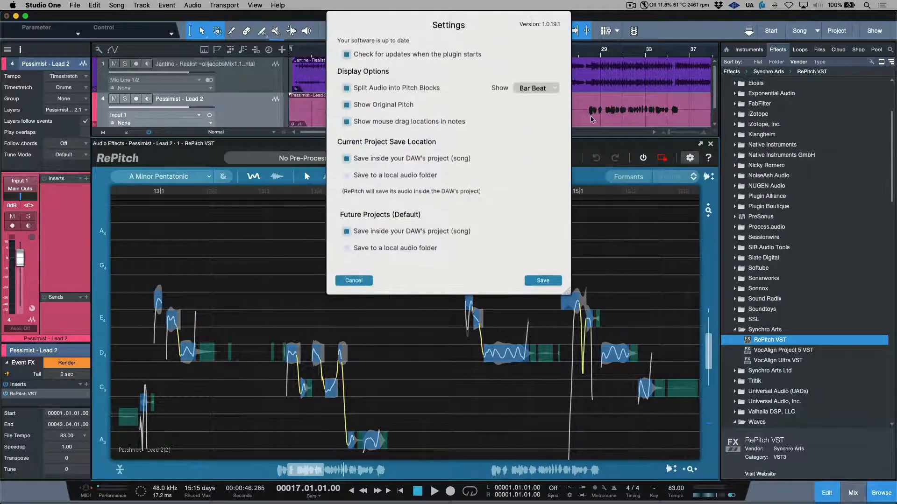
click(535, 87)
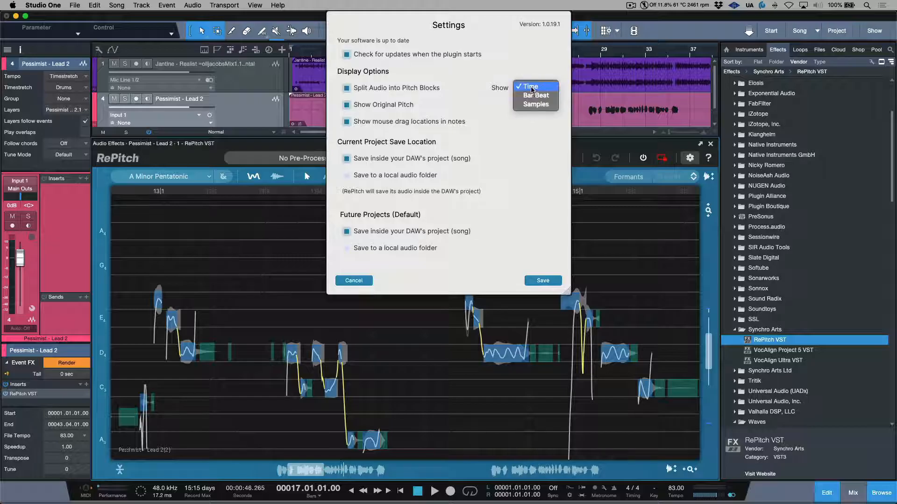
click(542, 280)
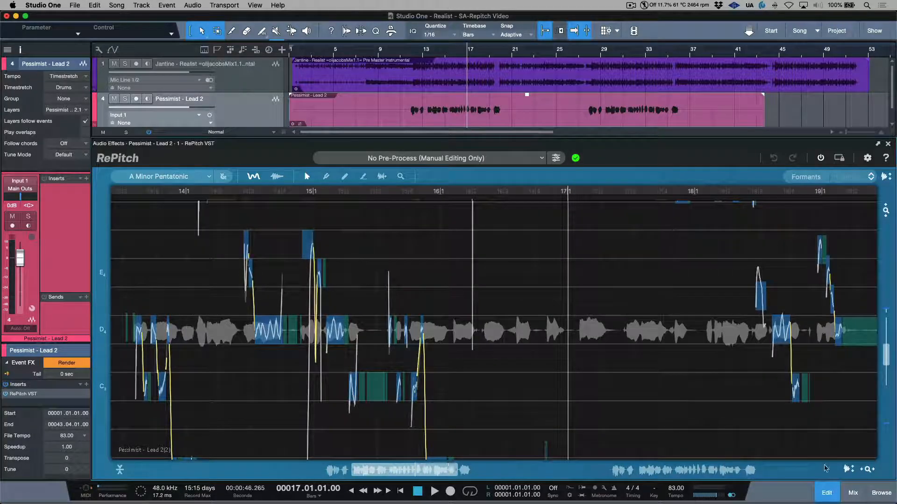
mouse_move(849, 469)
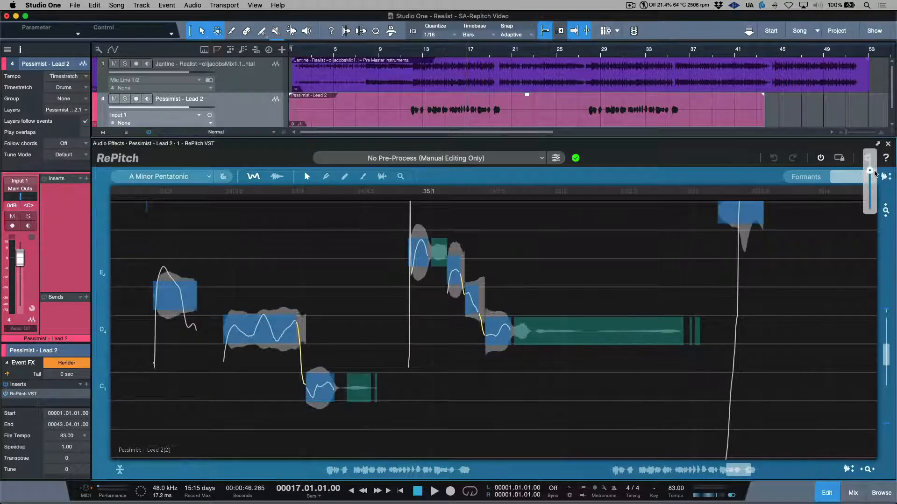
mouse_move(885, 211)
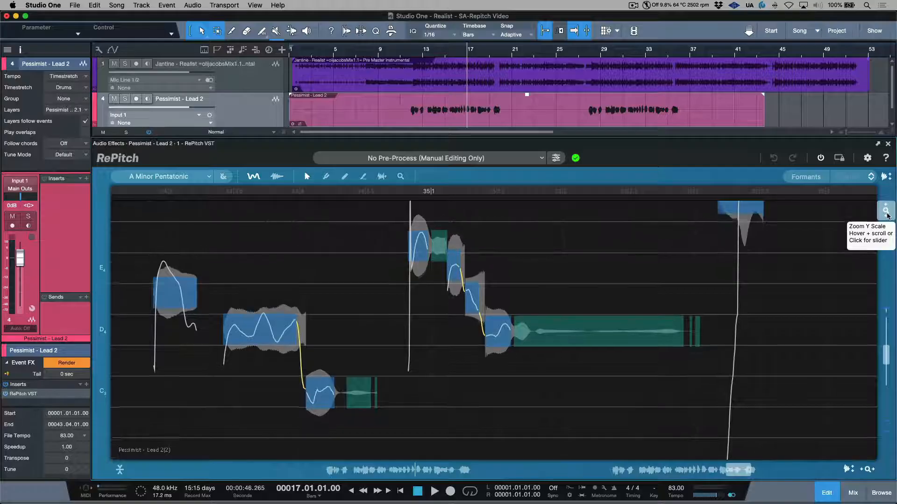
Step: Scroll the editor so the bar-35 phrase's higher notes come into view
scroll(down, 3)
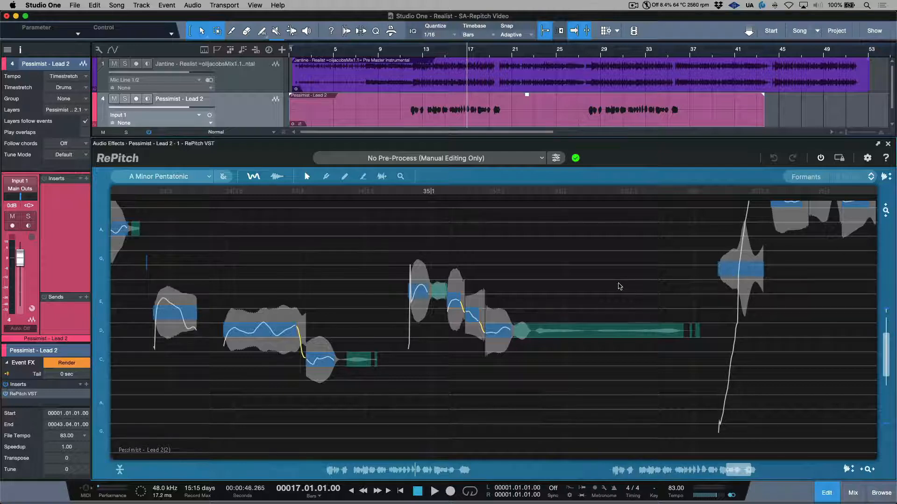
mouse_move(593, 292)
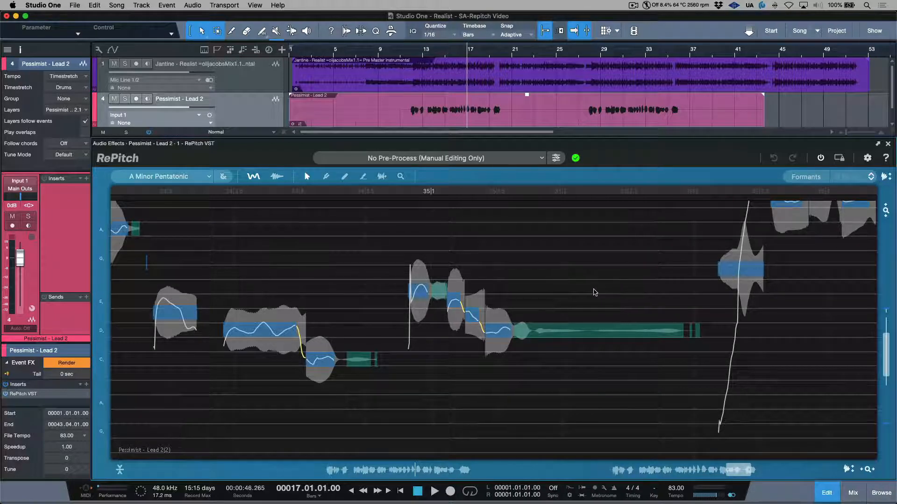
mouse_move(576, 302)
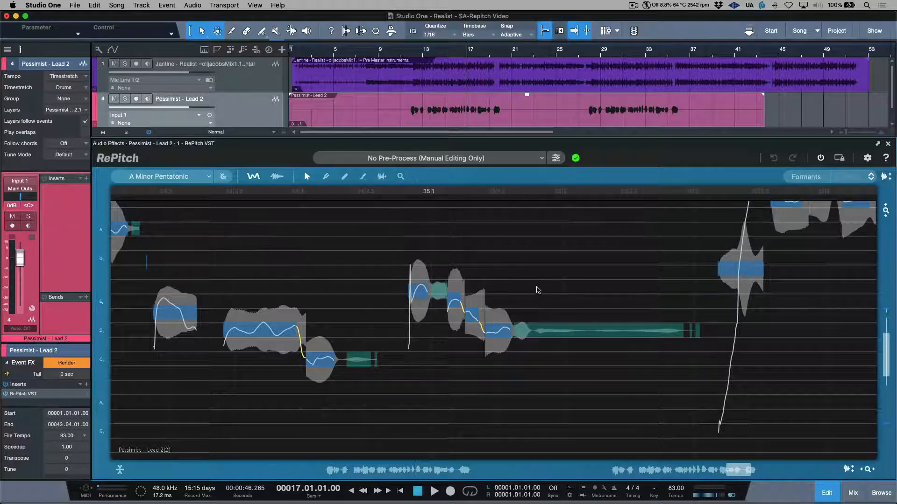
mouse_move(384, 196)
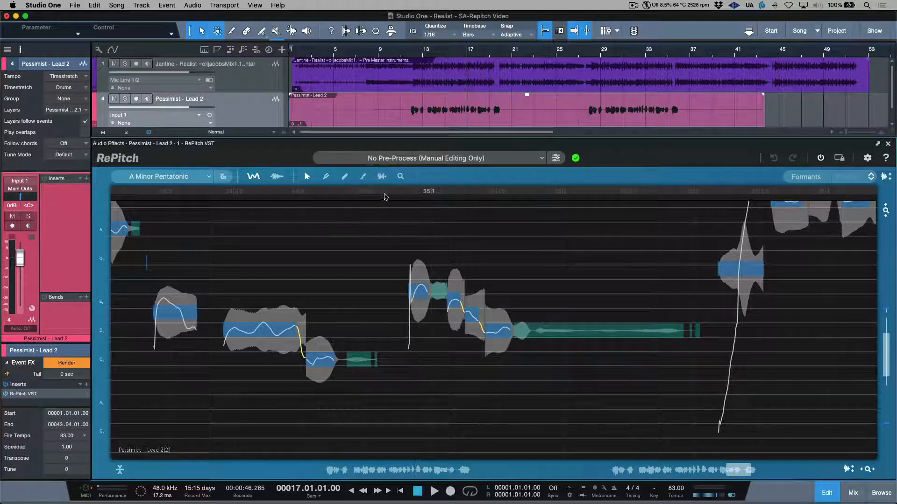
mouse_move(463, 260)
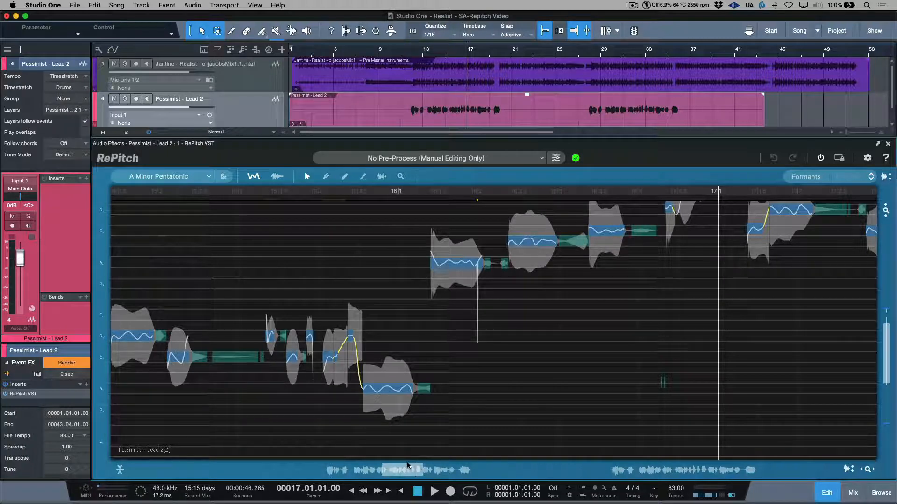
mouse_move(541, 160)
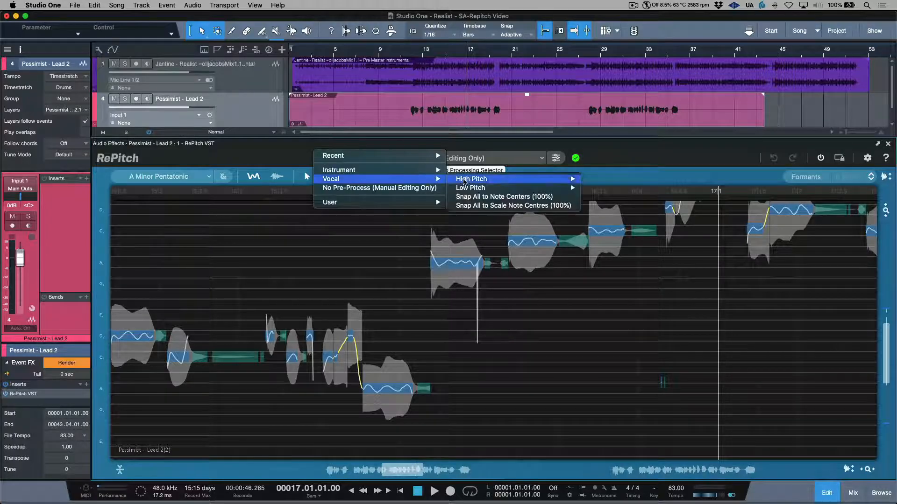
mouse_move(503, 197)
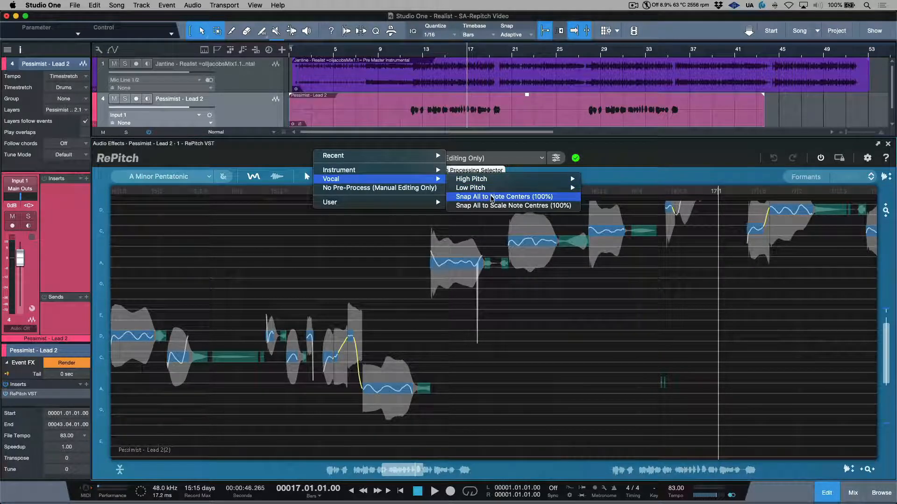
Step: Apply the Vocal 'Snap All to Note Centers (100%)' macro to the lead vocal
click(379, 187)
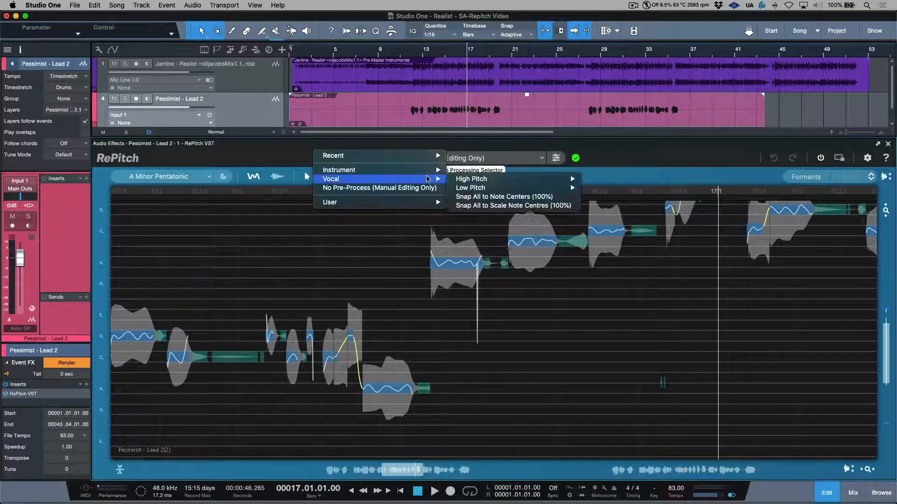
mouse_move(503, 196)
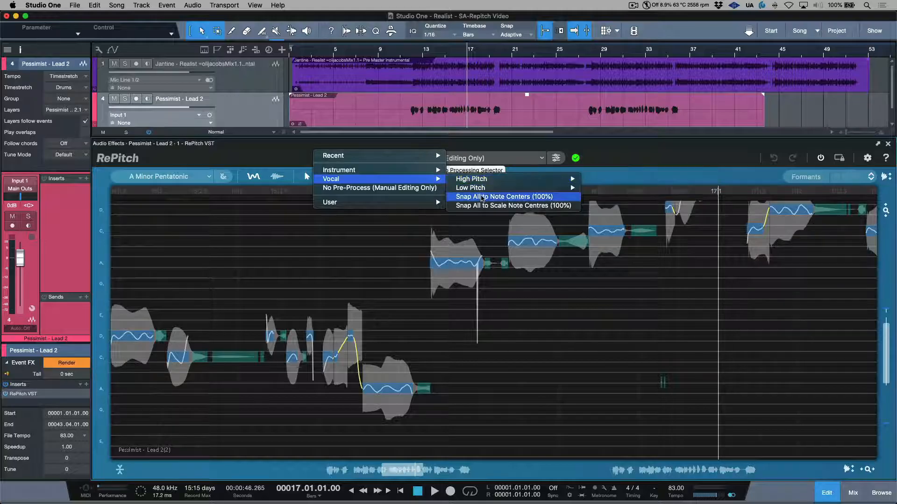
click(502, 196)
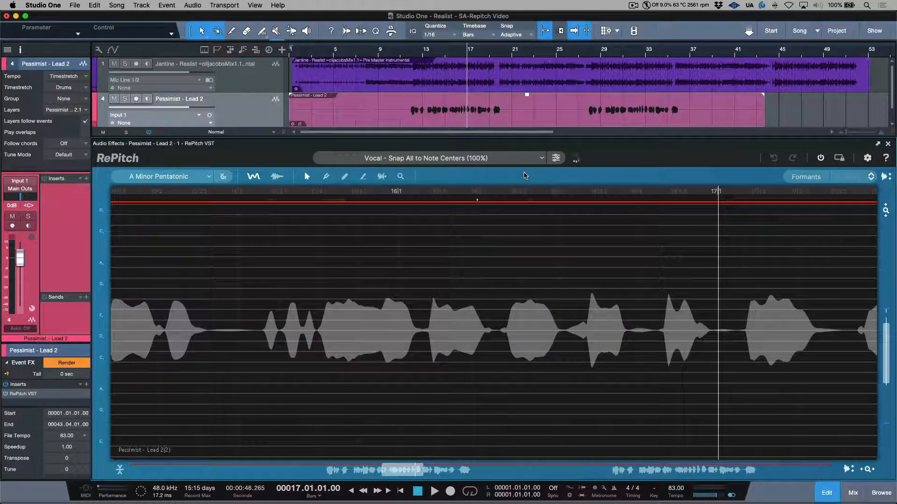
mouse_move(154, 196)
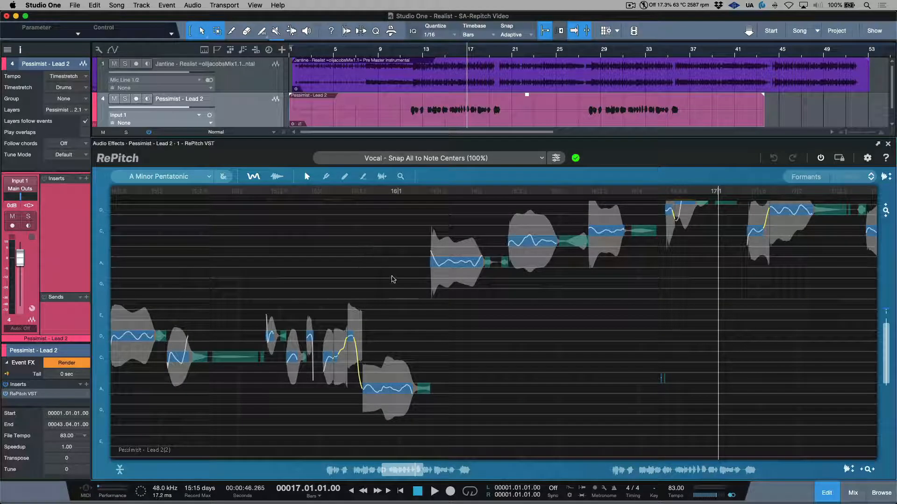
mouse_move(400, 281)
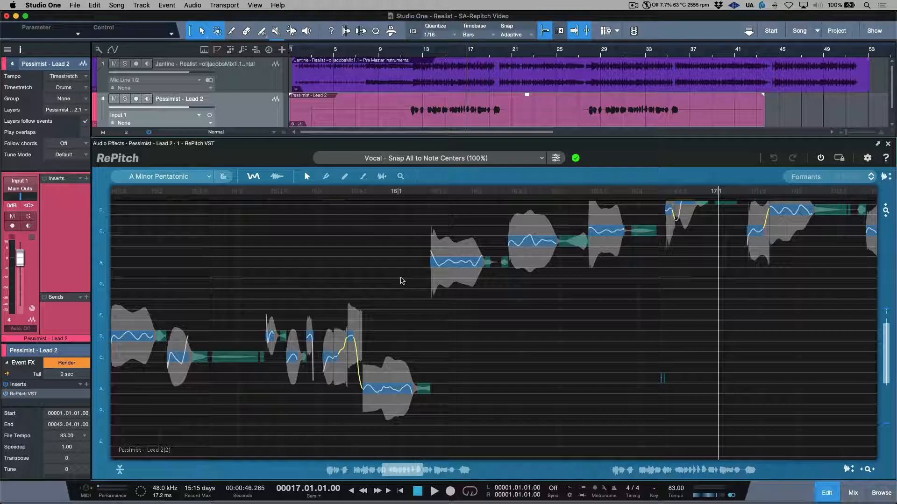
mouse_move(555, 158)
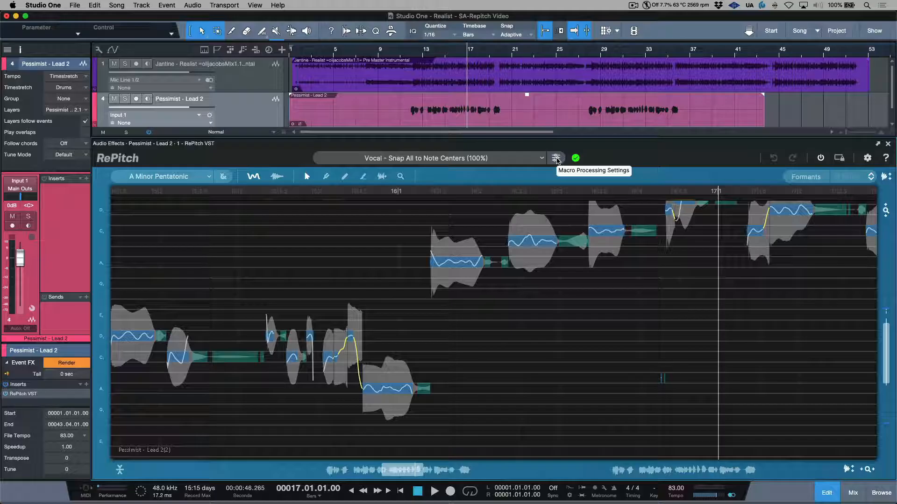
Step: Set Center All Notes in Initial Macro Settings to about 74 percent
click(554, 158)
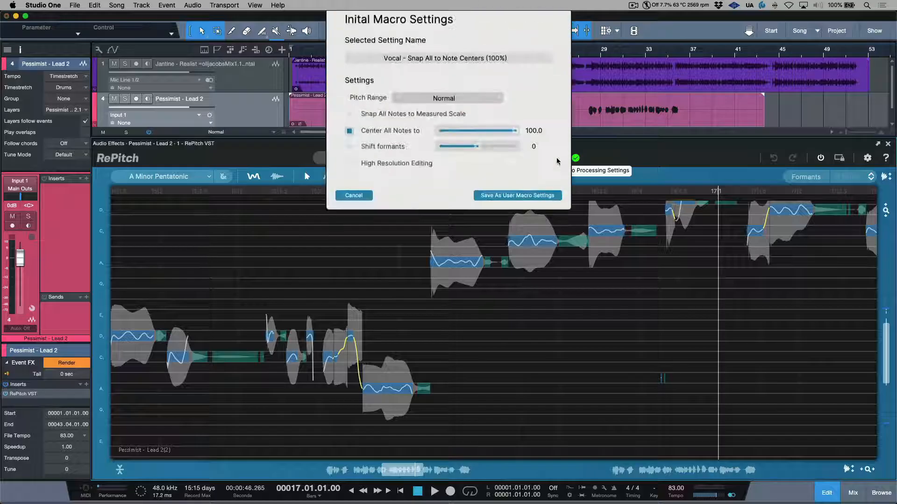
click(446, 58)
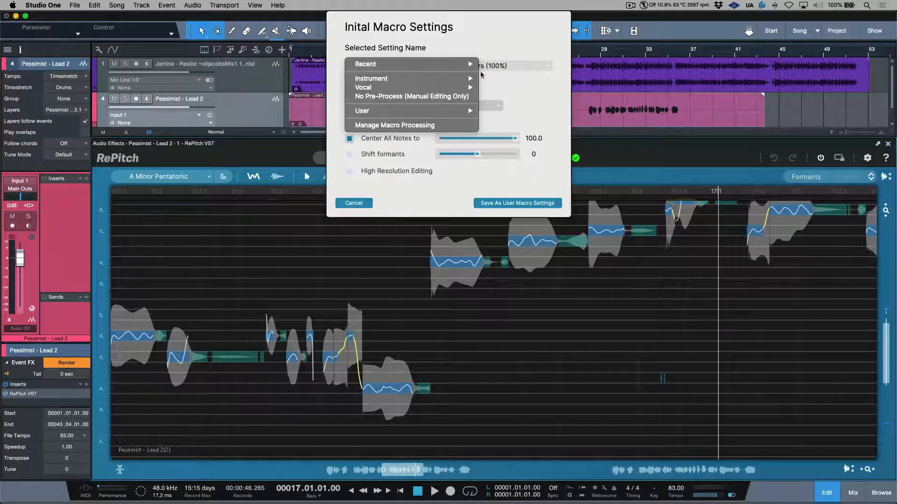
mouse_move(371, 87)
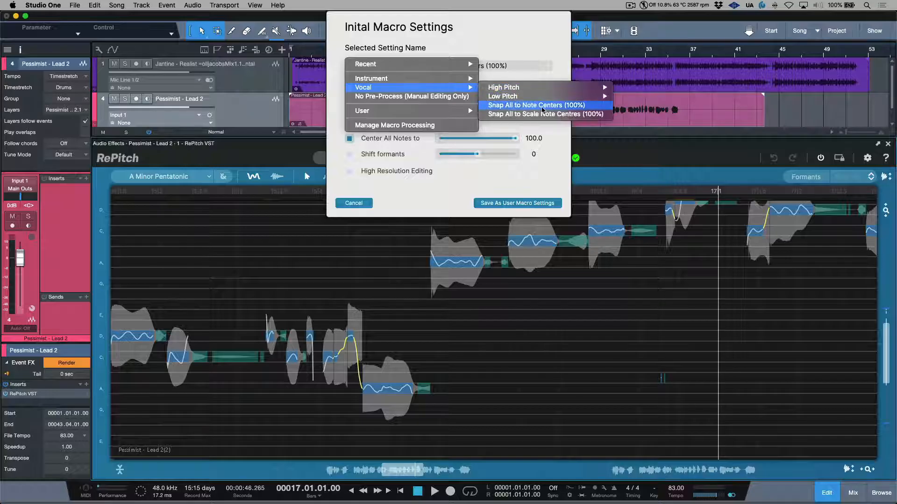
click(537, 105)
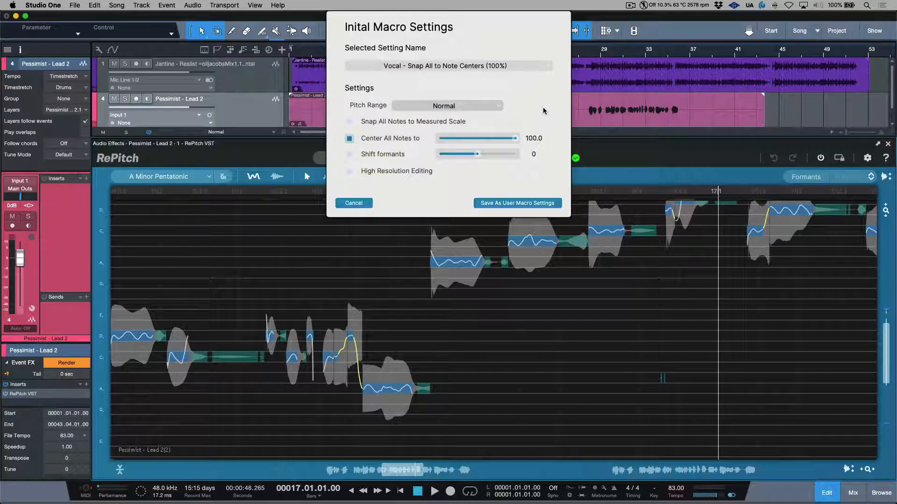
drag(516, 138, 513, 138)
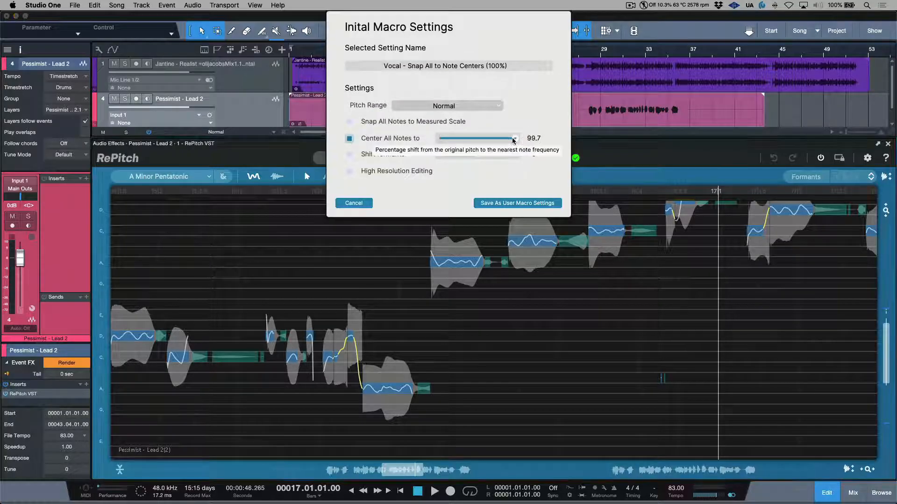
drag(513, 138, 478, 137)
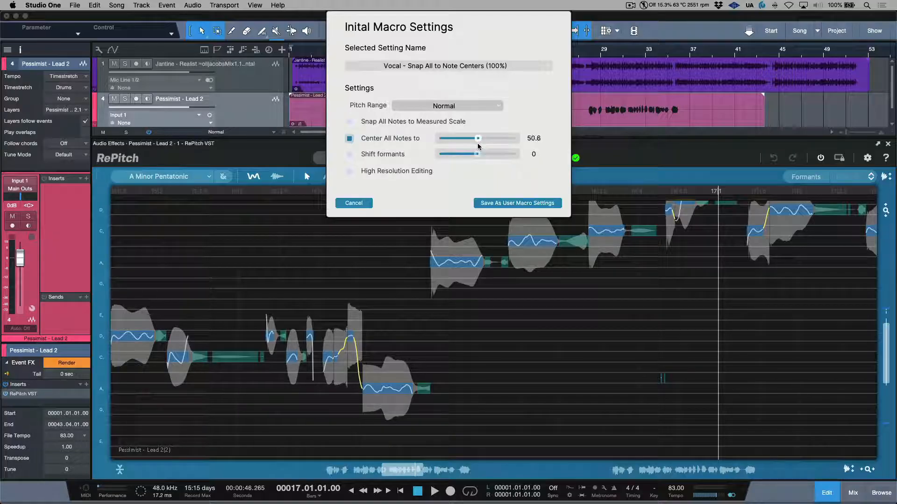
drag(478, 139, 495, 139)
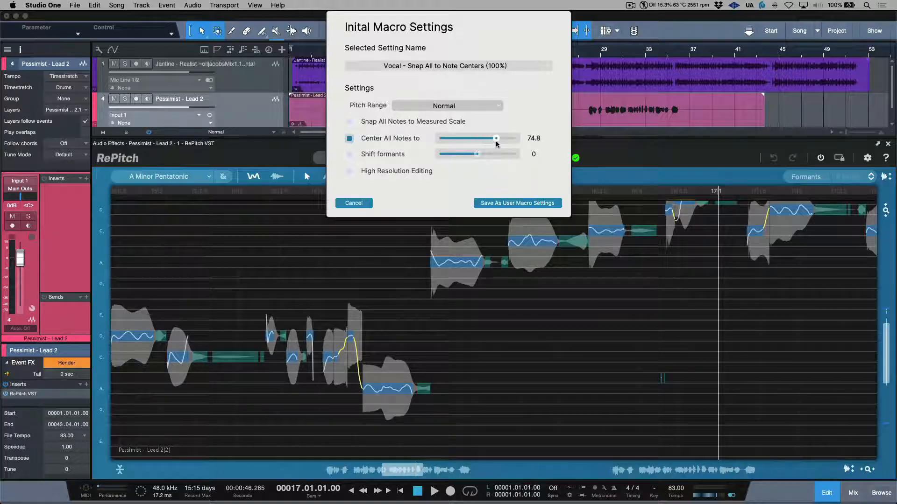
drag(495, 139, 493, 139)
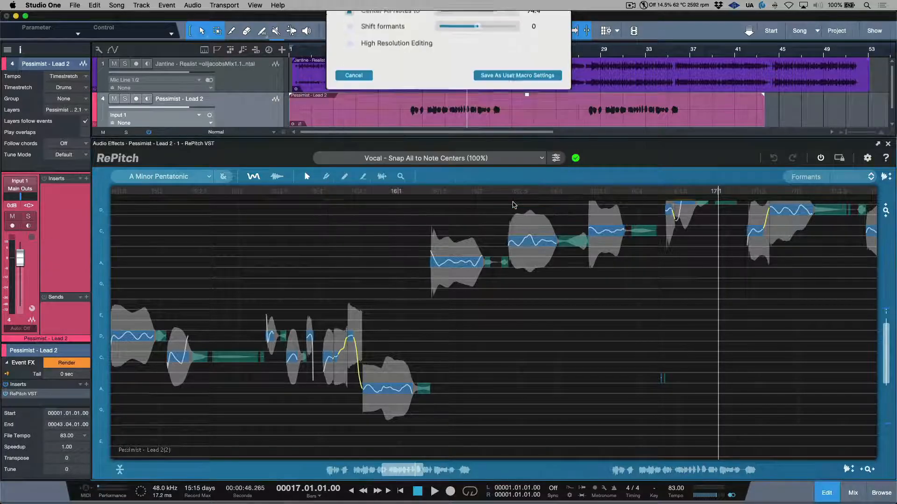
Step: Begin Save As User Macro Settings, then dismiss the Save Preset As dialog
click(517, 74)
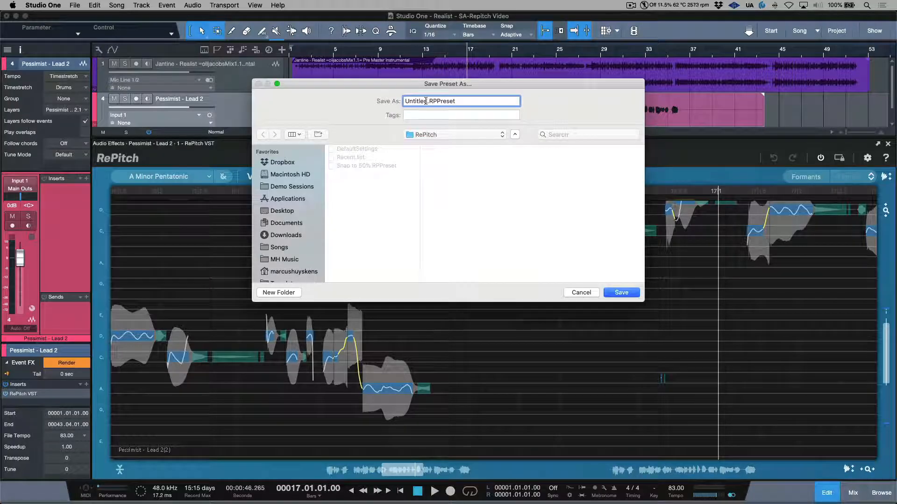
click(581, 293)
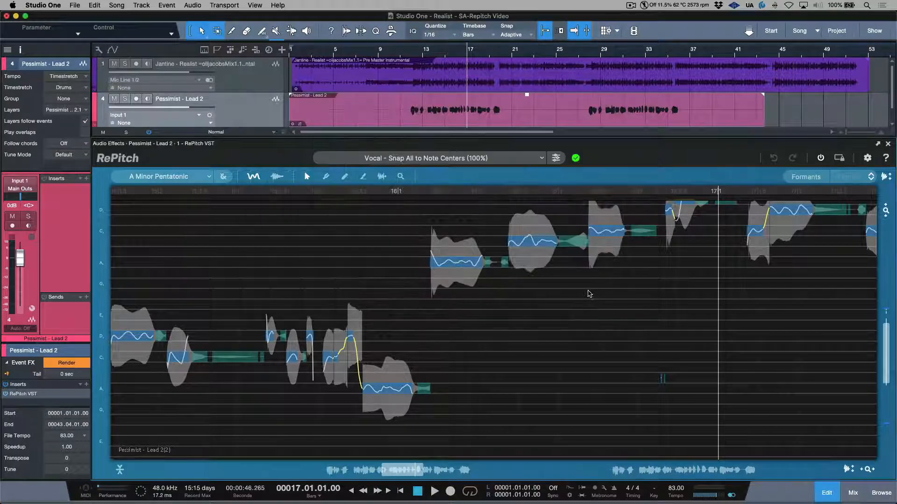
mouse_move(540, 162)
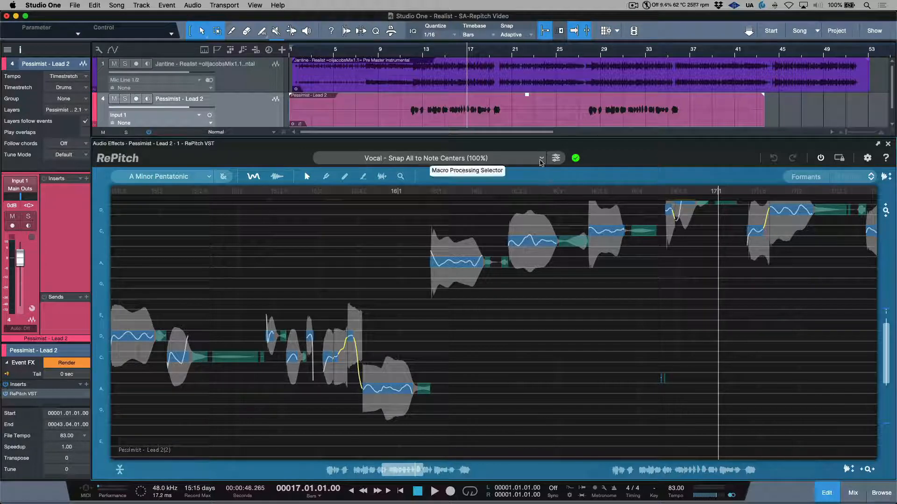
click(540, 158)
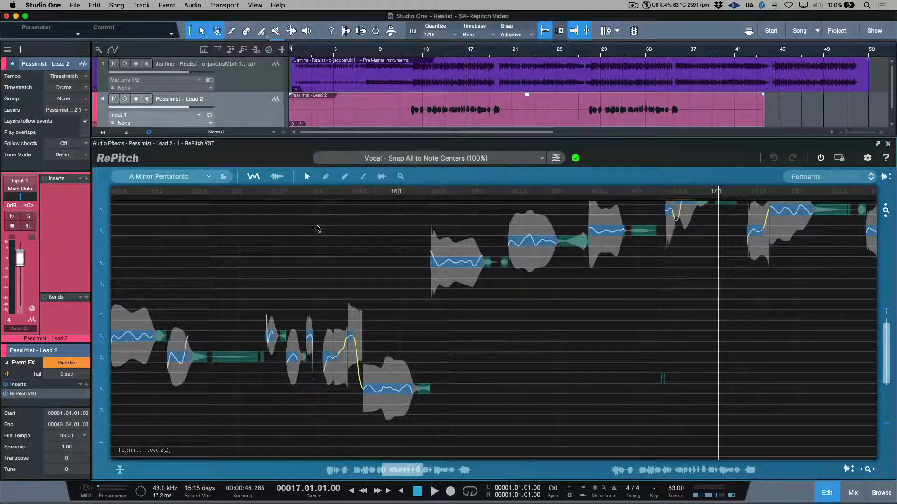
Step: Switch the macro to No Pre-Process (Manual Editing Only), confirming that current edits are cleared
click(426, 158)
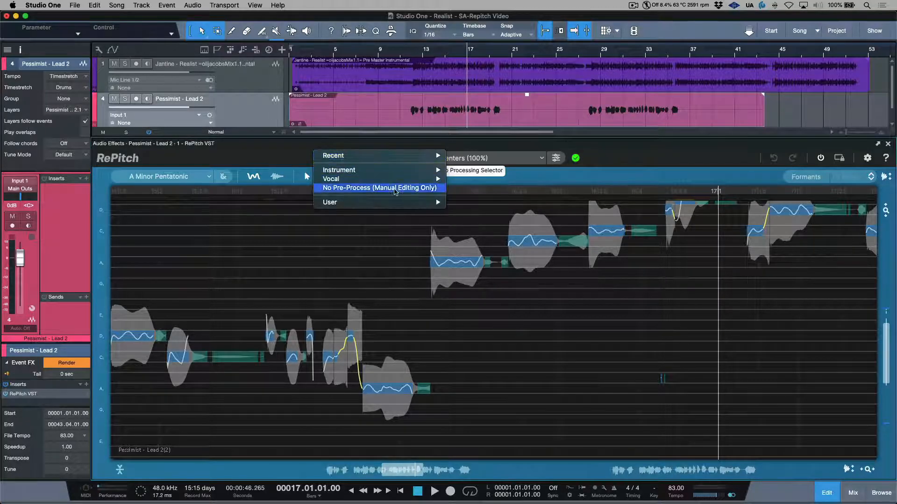
click(379, 187)
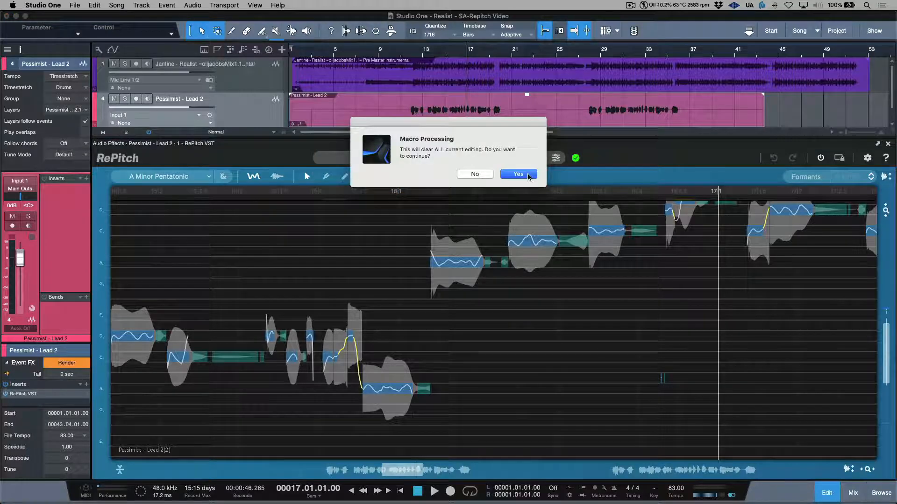
click(518, 174)
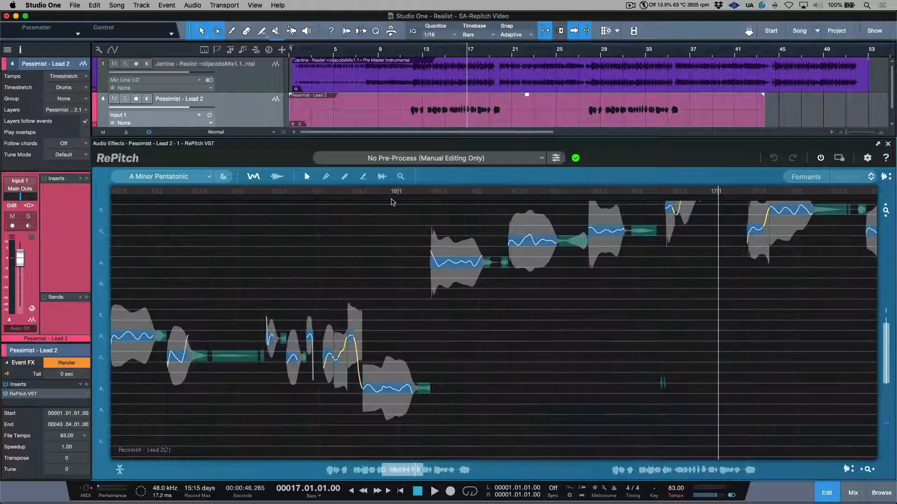
click(163, 177)
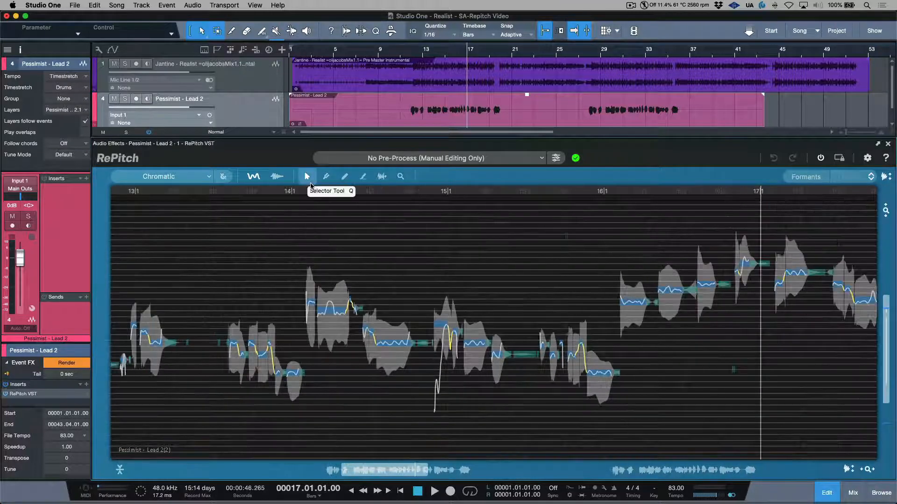
mouse_move(326, 176)
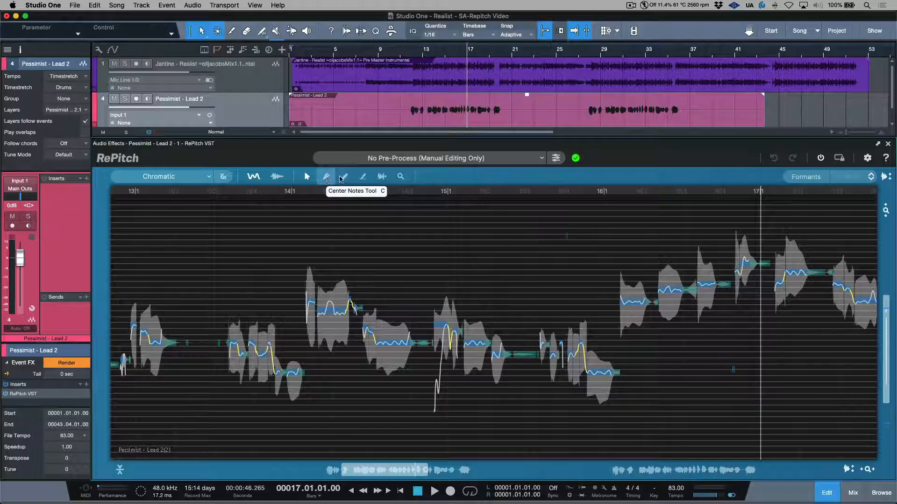
mouse_move(382, 178)
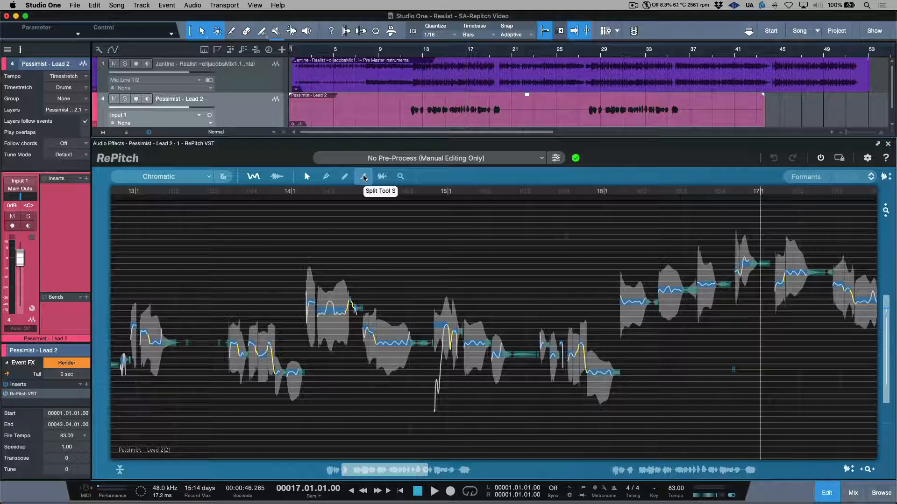
mouse_move(372, 247)
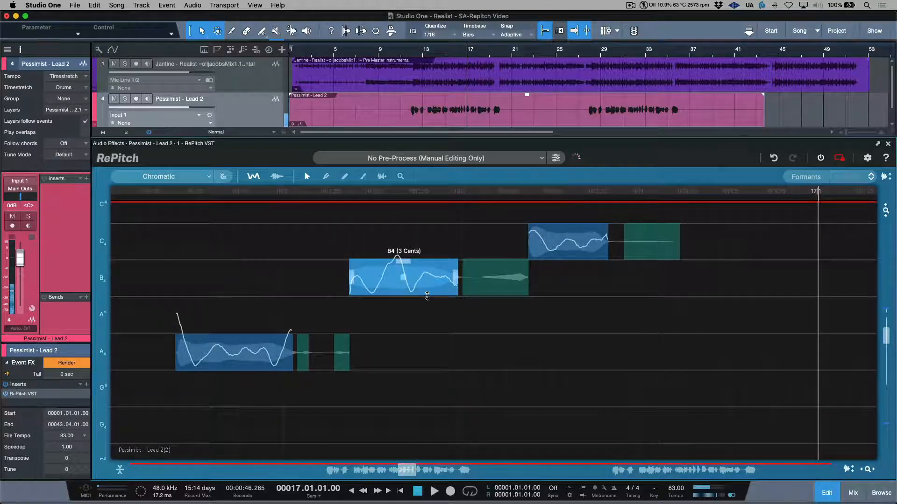
drag(403, 277, 403, 350)
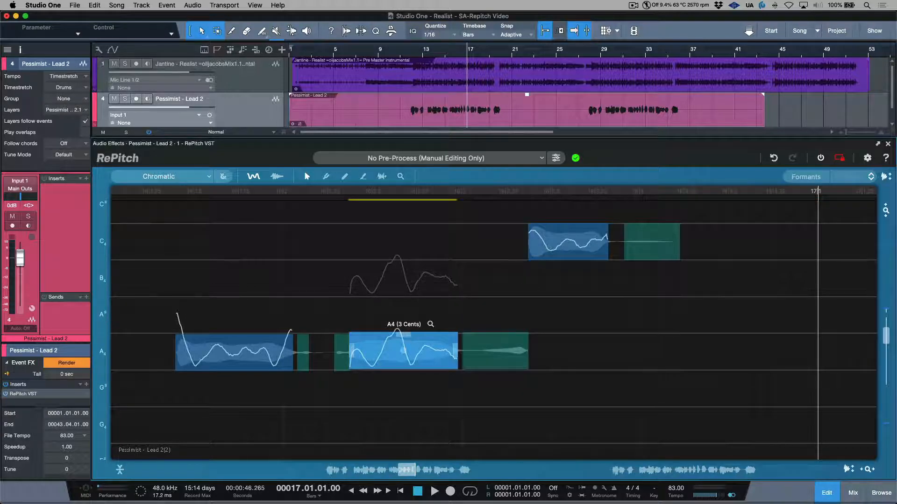
scroll(down, 3)
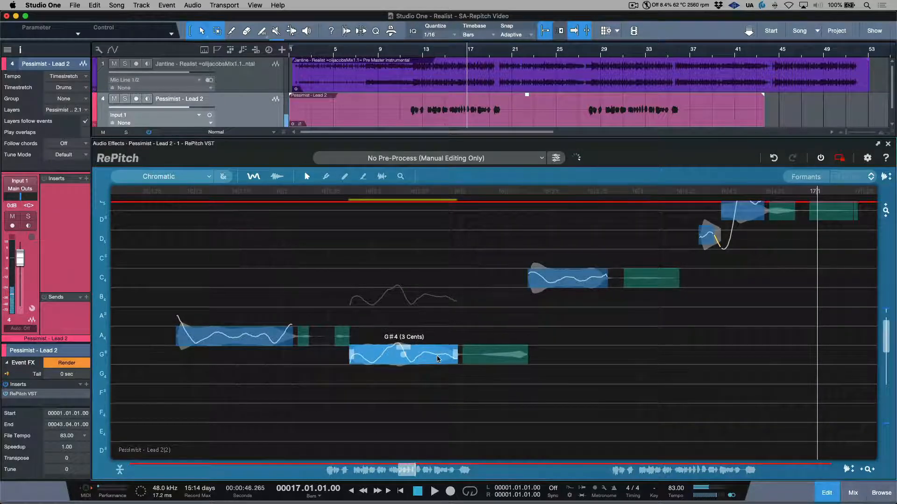
drag(403, 357, 403, 374)
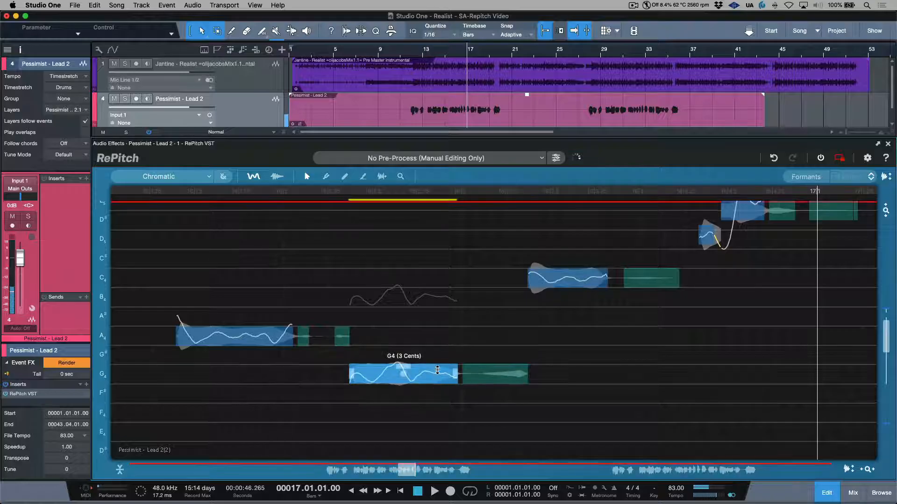
drag(403, 375, 403, 297)
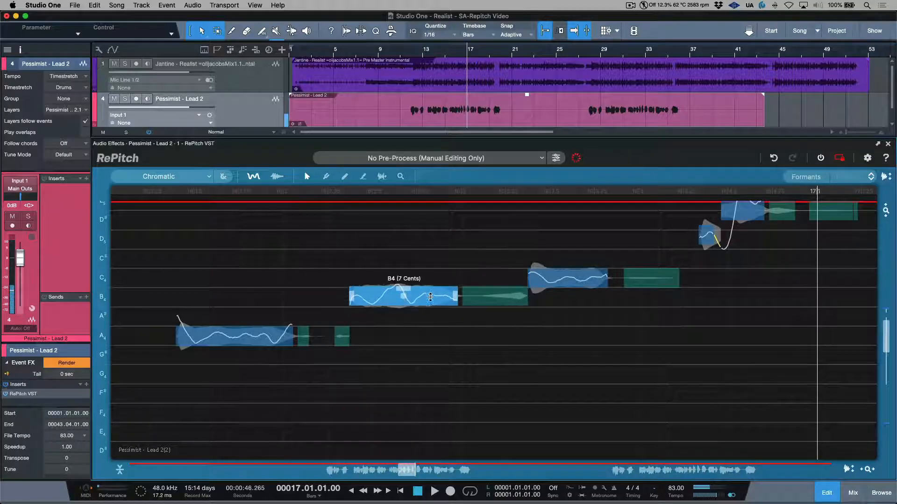
drag(403, 296, 403, 305)
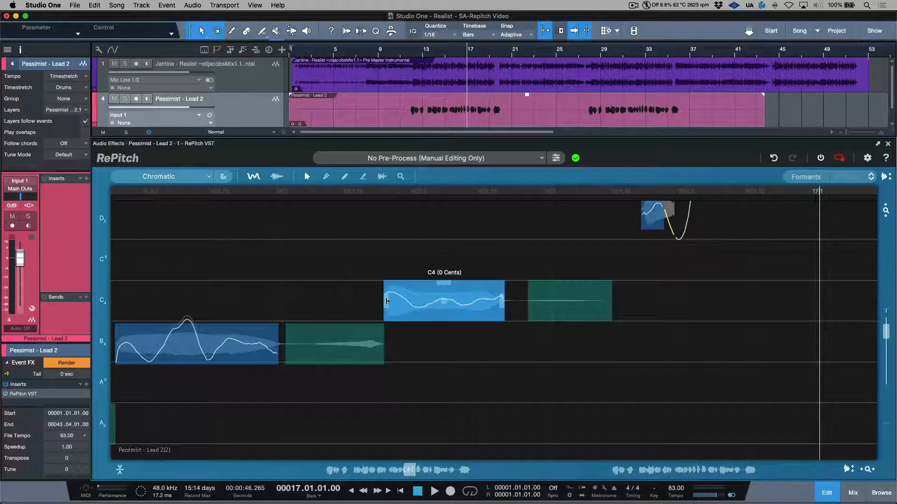
Step: Tilt the C4 note's pitch contour at its start and end, leaving it at -14 cents
drag(444, 300, 504, 300)
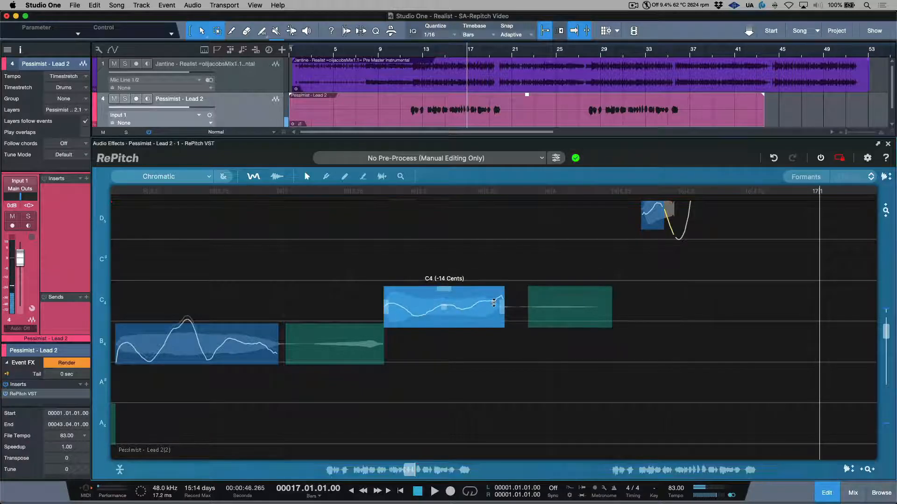
drag(493, 303, 487, 310)
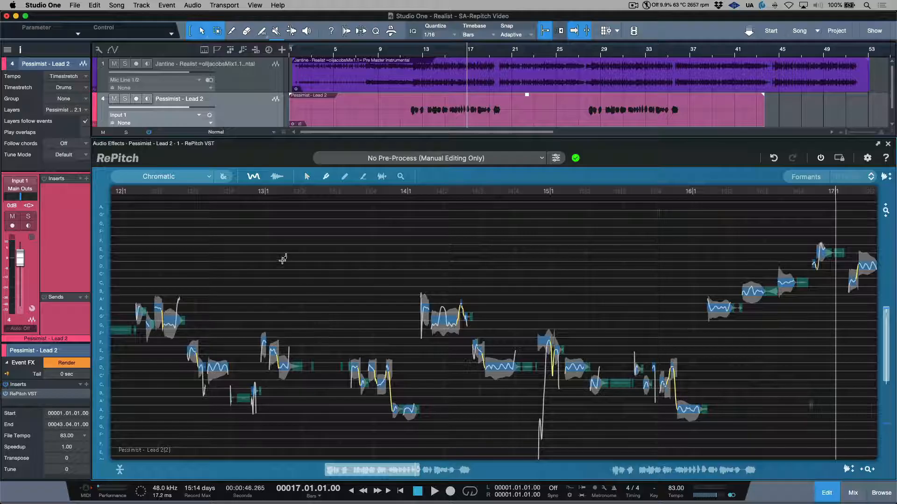
Step: Select the phrase's vocal notes and set Center Note Correction to about 94 percent
drag(276, 258, 812, 393)
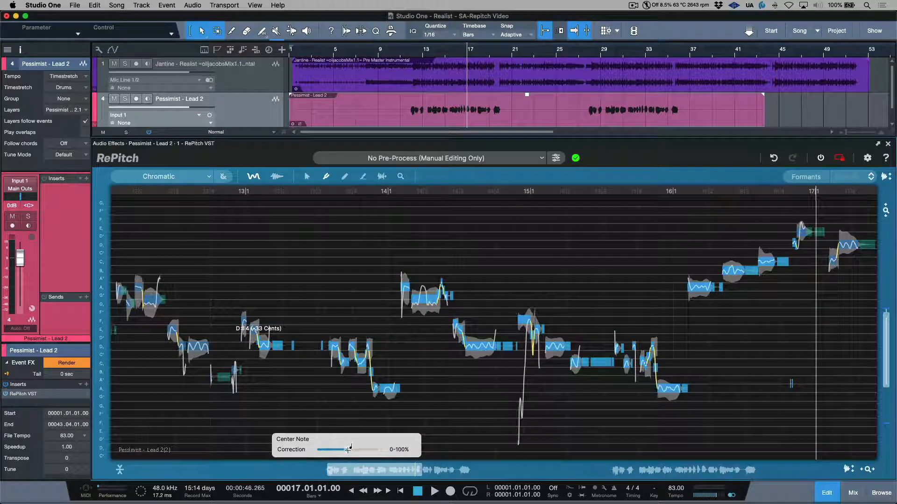
drag(347, 450, 376, 450)
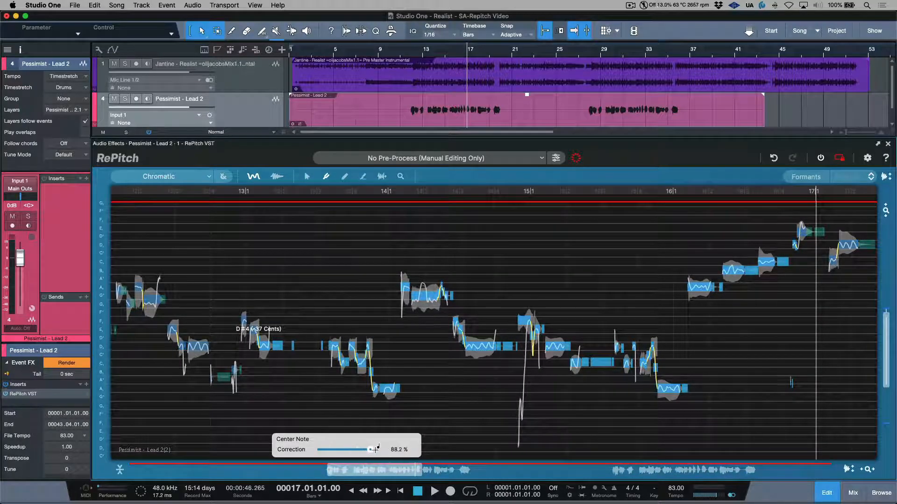
drag(375, 450, 350, 449)
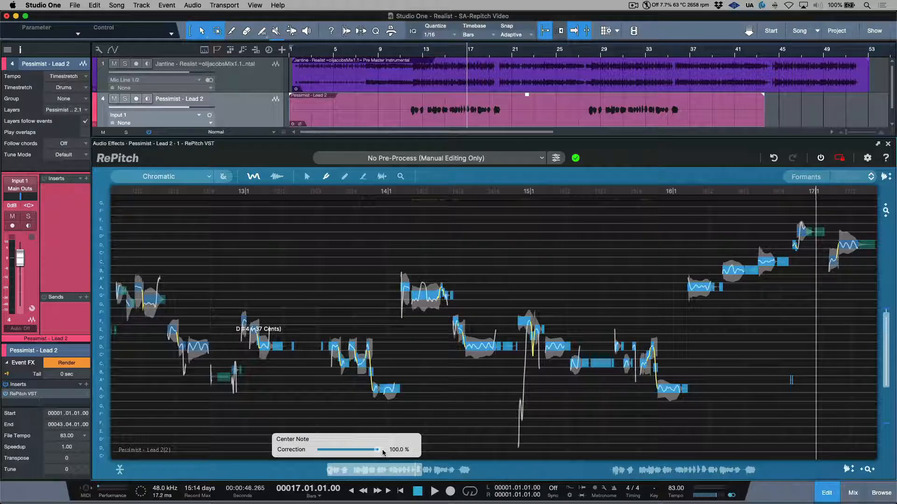
drag(383, 449, 378, 449)
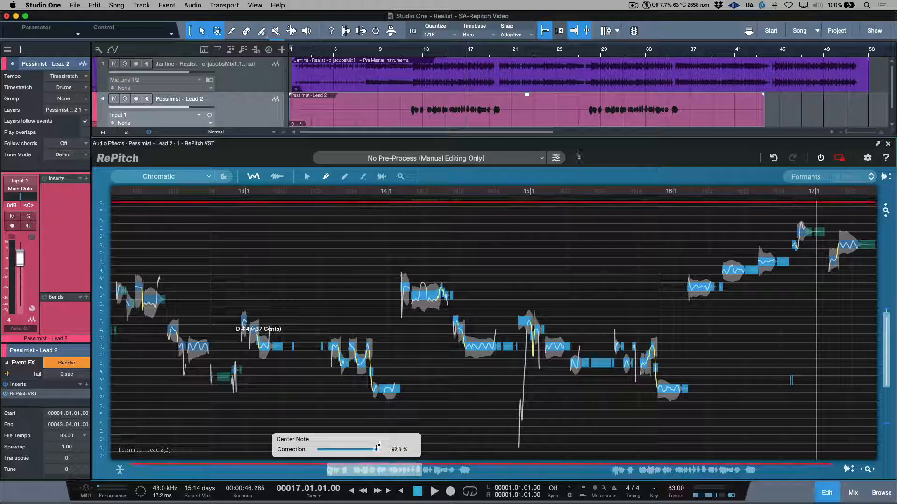
drag(380, 450, 374, 449)
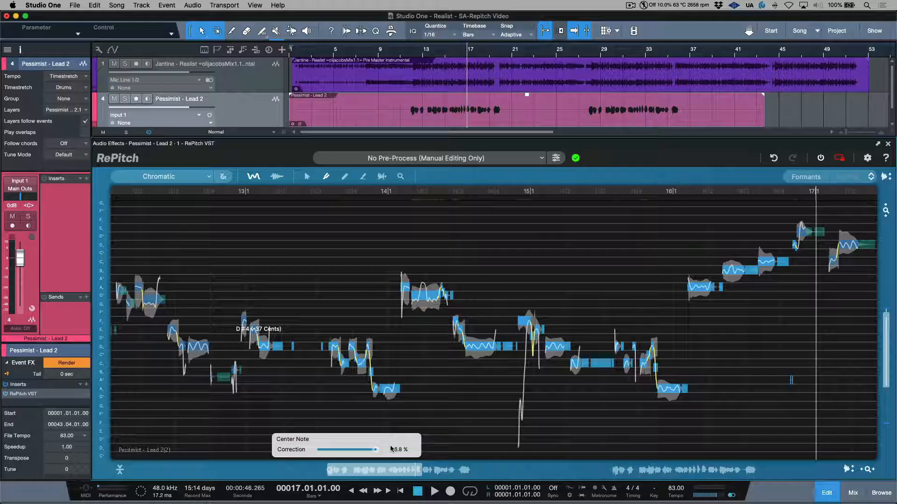
drag(374, 450, 400, 449)
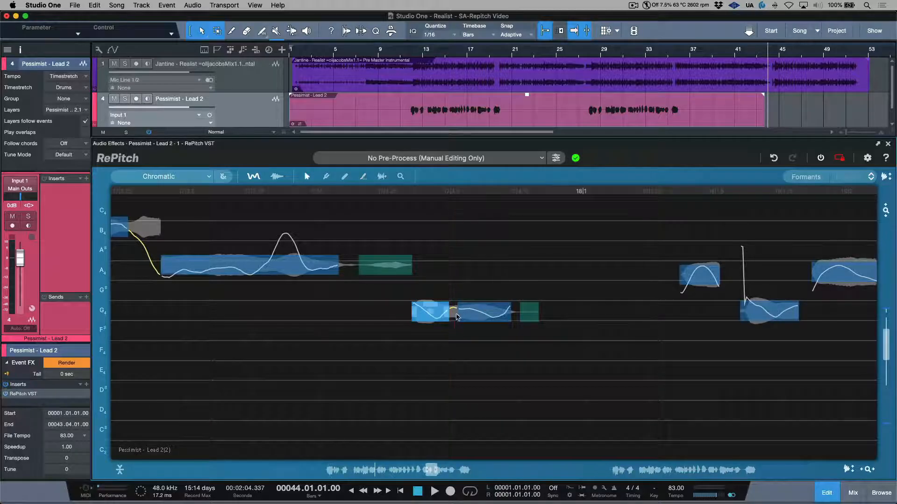
Step: Join the two neighbouring G4 pieces near bar 18 into one G4 note at 0 cents
click(429, 311)
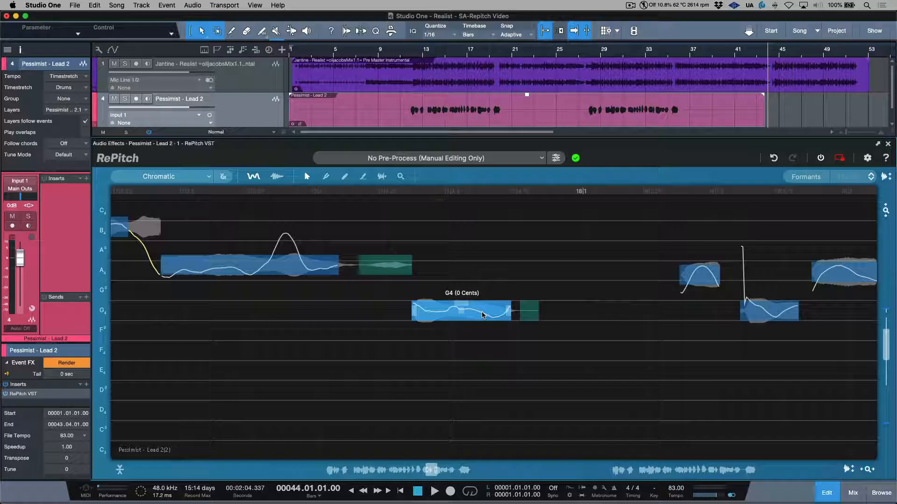
mouse_move(380, 176)
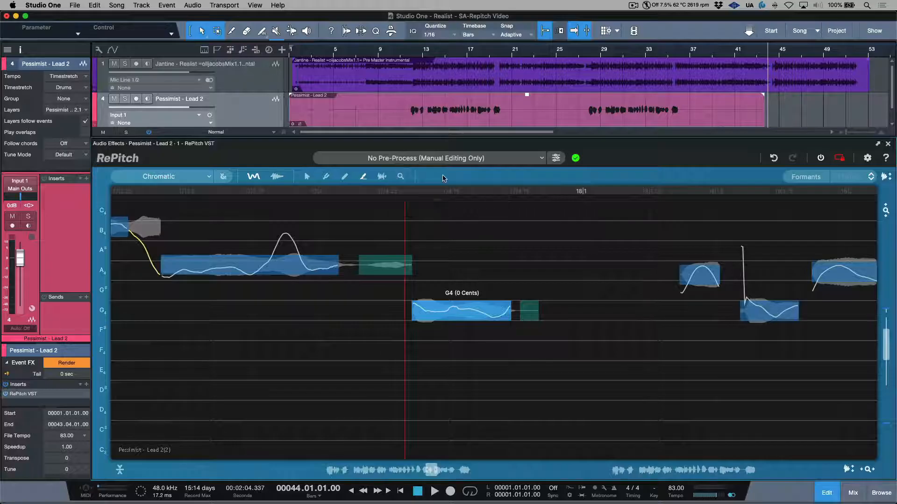
mouse_move(400, 177)
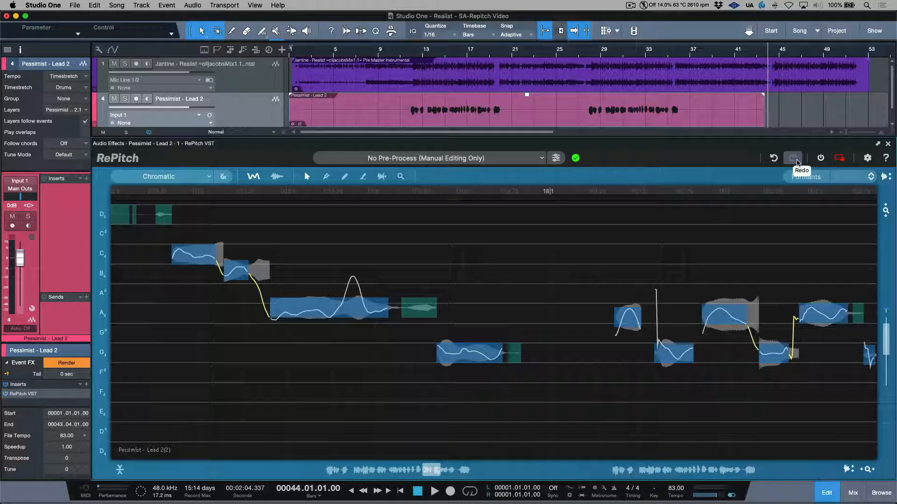
click(792, 158)
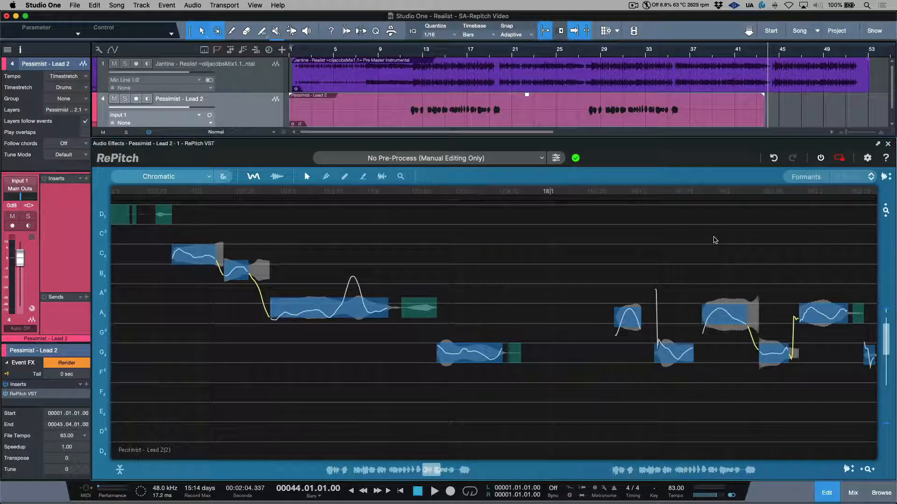
mouse_move(450, 301)
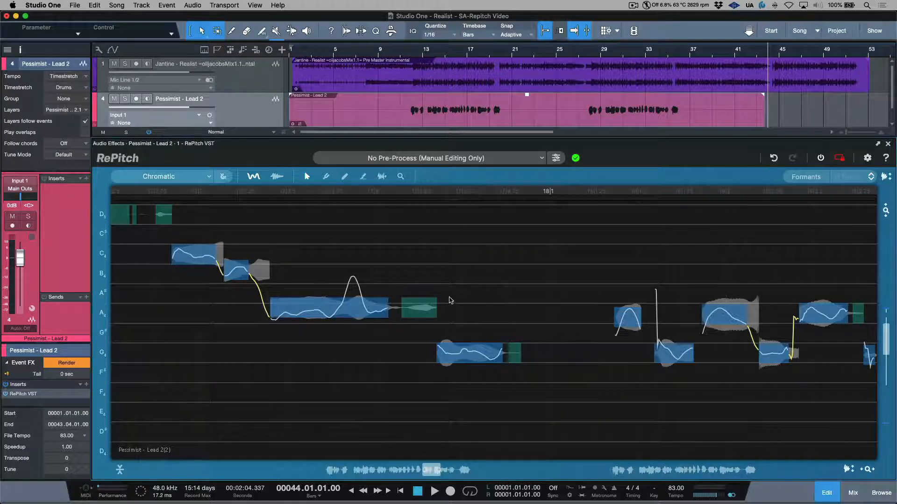
mouse_move(578, 283)
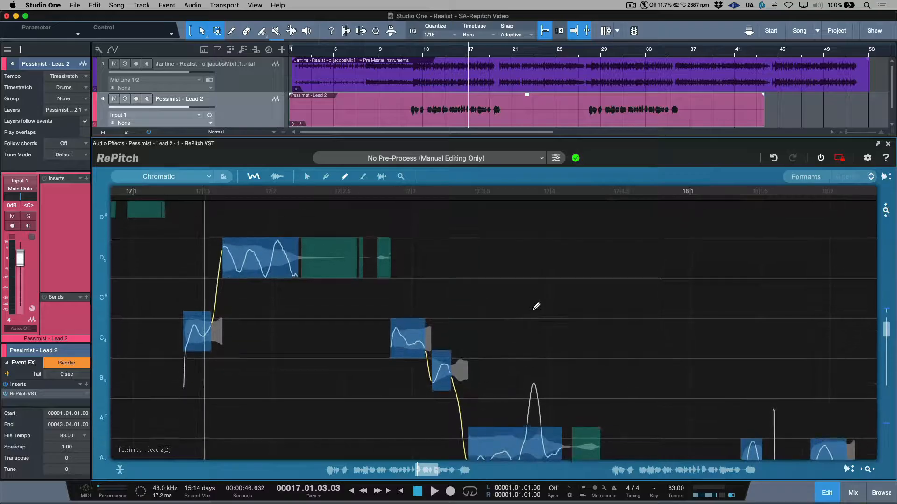
Step: Open RePitch's Settings window from the toolbar gear
click(434, 491)
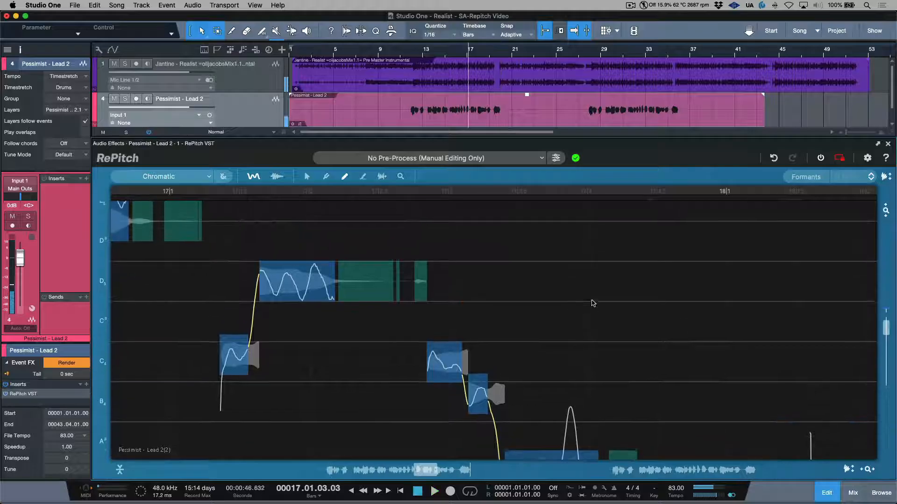
mouse_move(866, 158)
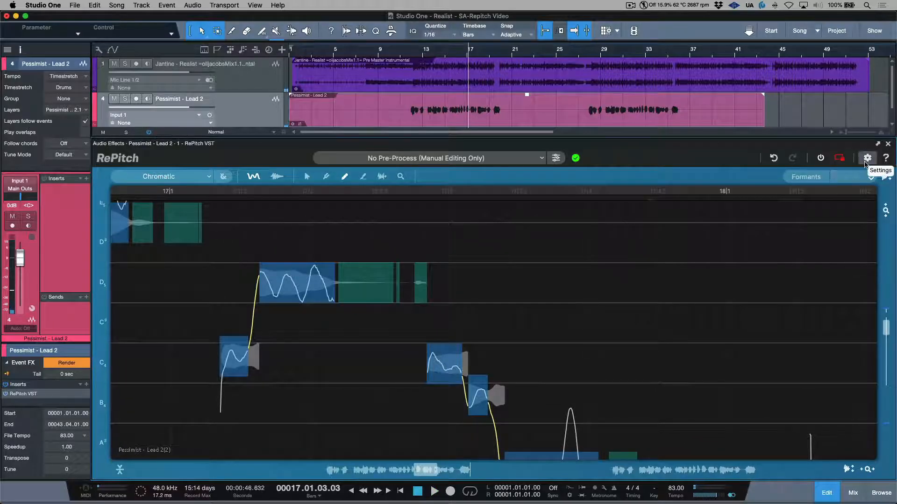
click(867, 159)
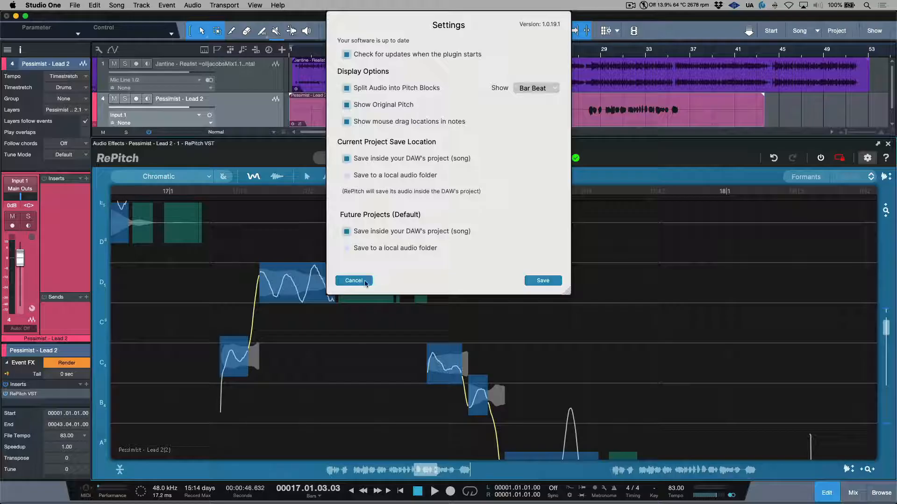
Step: Cancel the RePitch Settings window, returning to the bar-17 lead-vocal notes
click(353, 280)
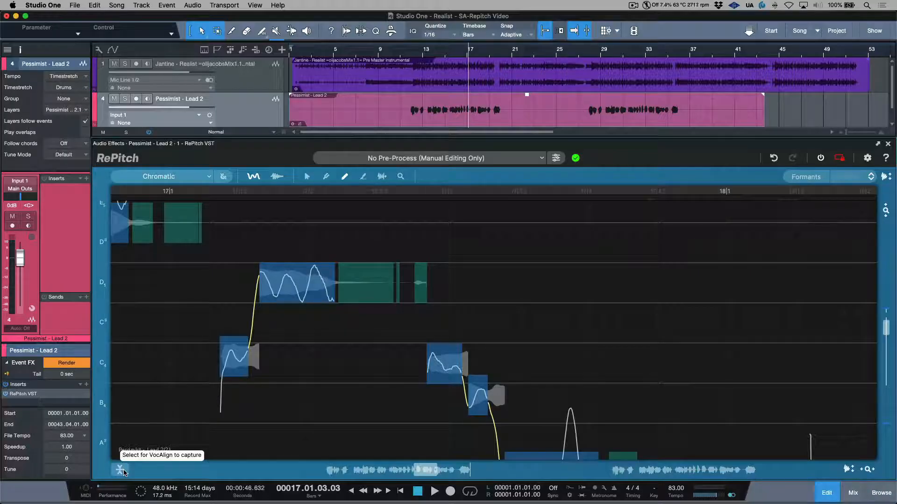
Step: Close RePitch, render Event FX into the Pessimist - Lead 2 vocal, and show the mixer
click(887, 144)
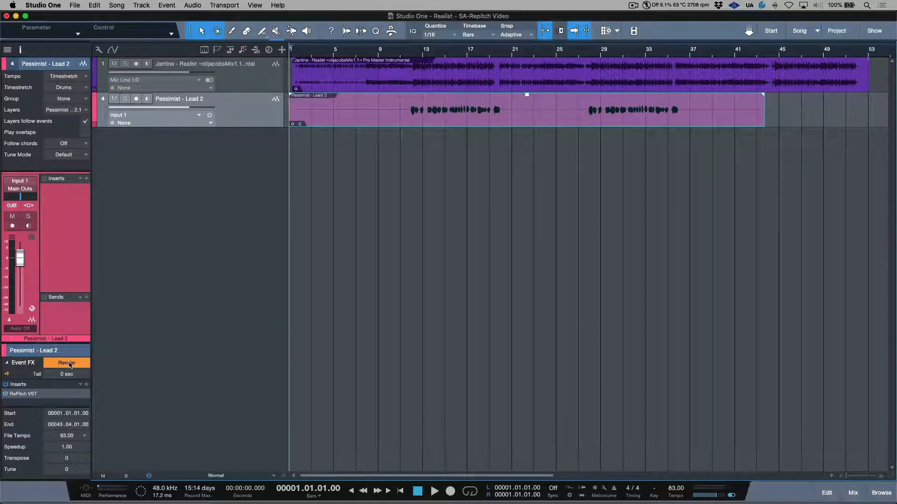
click(66, 362)
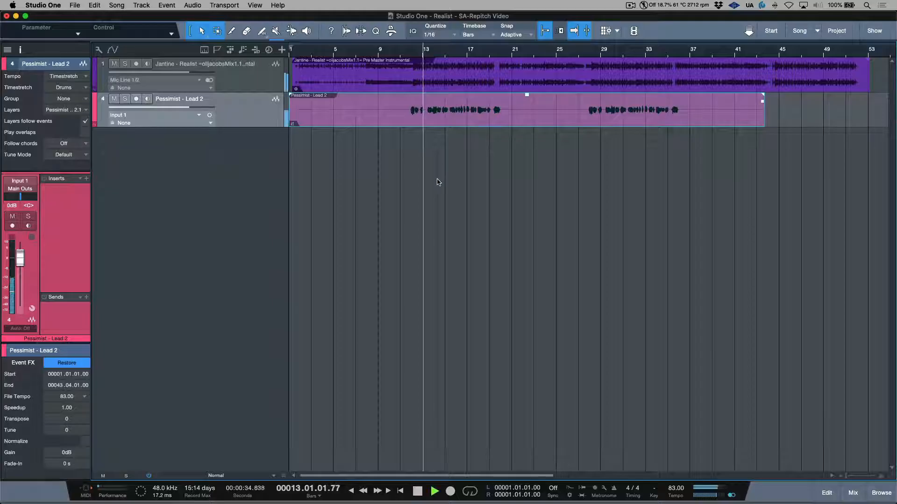
click(852, 492)
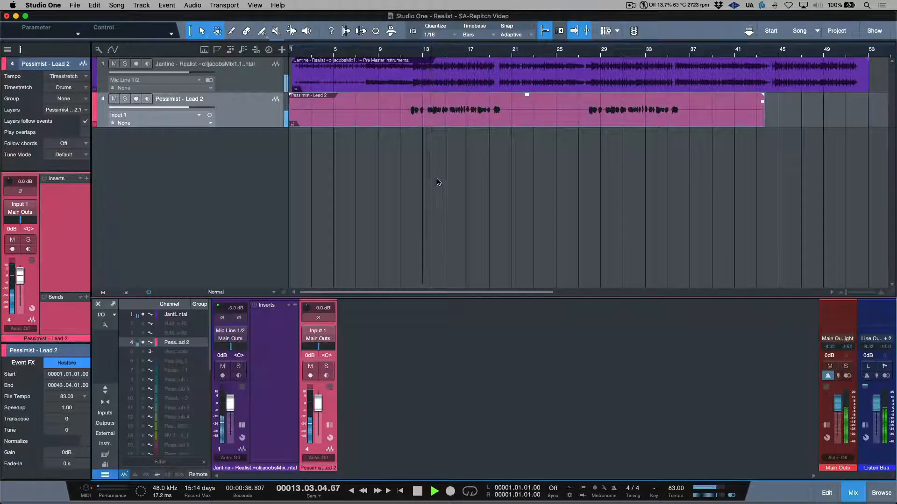